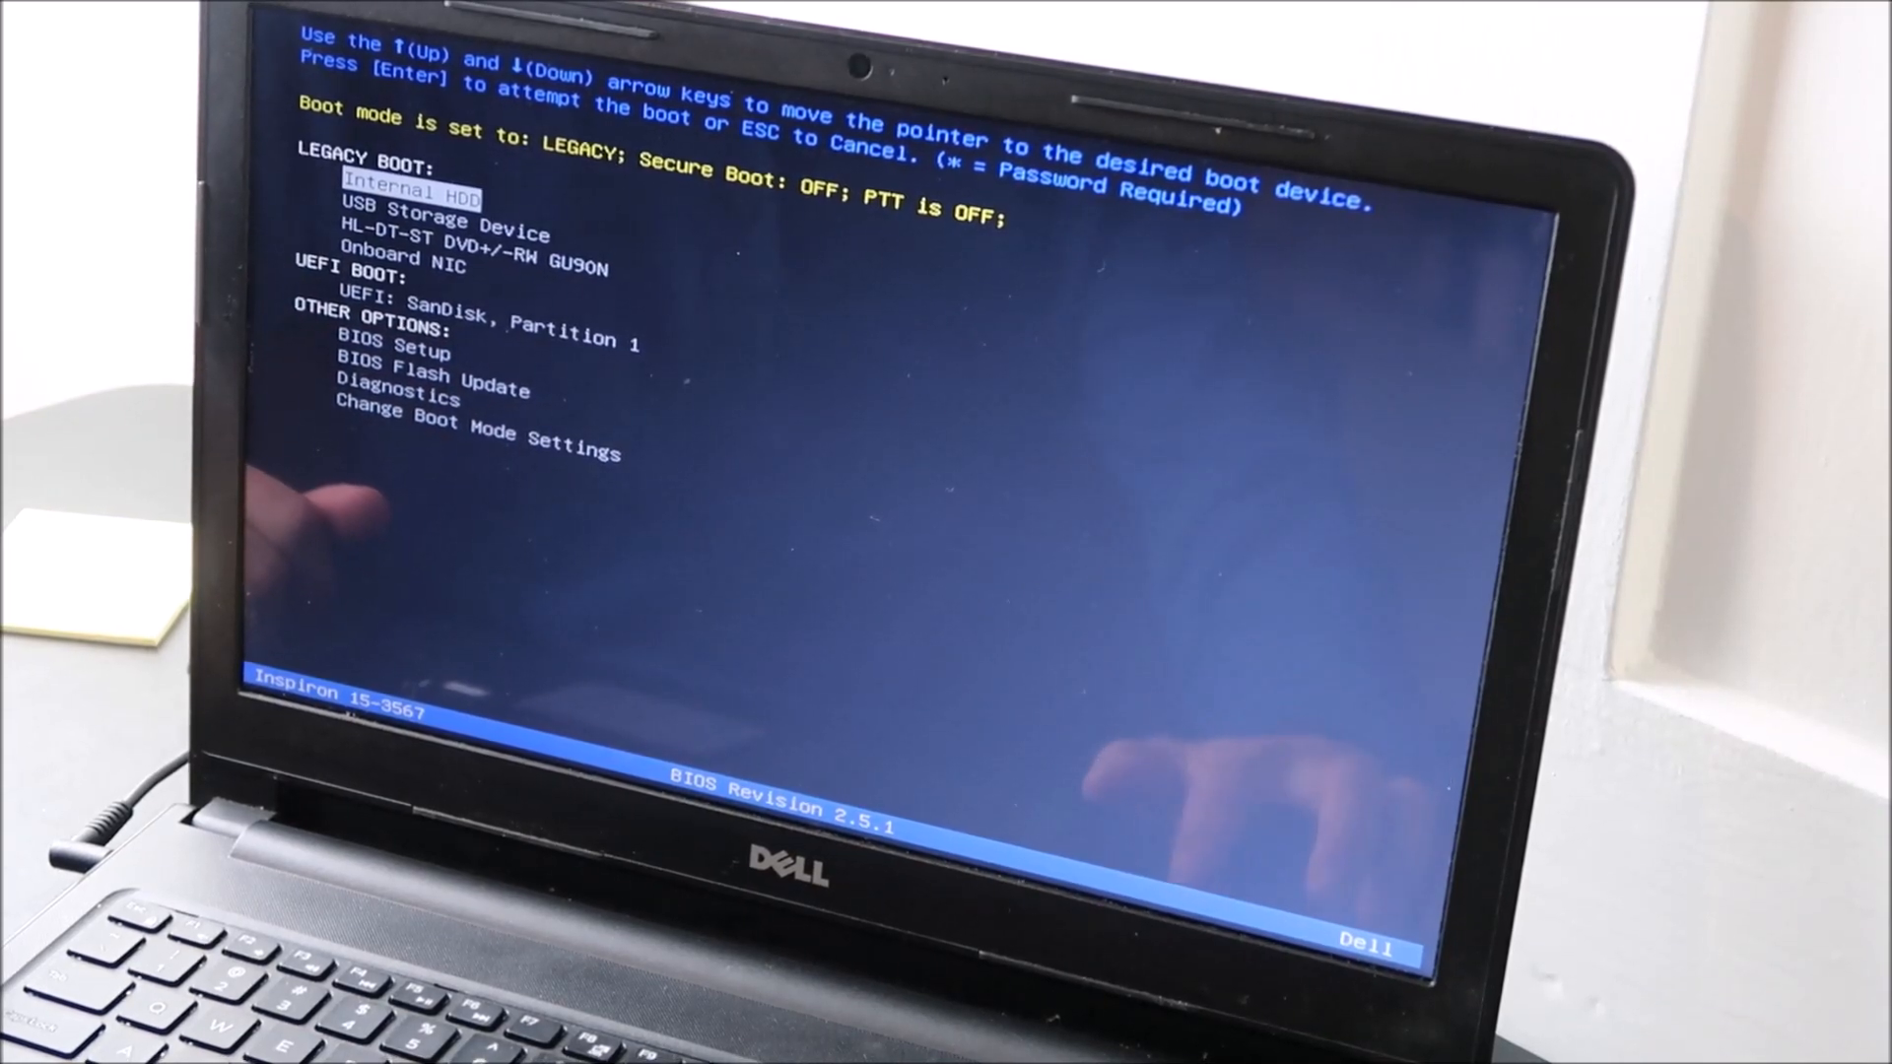
- Highlight USB Storage Device in the legacy boot list instead of Internal HDD
key("Down")
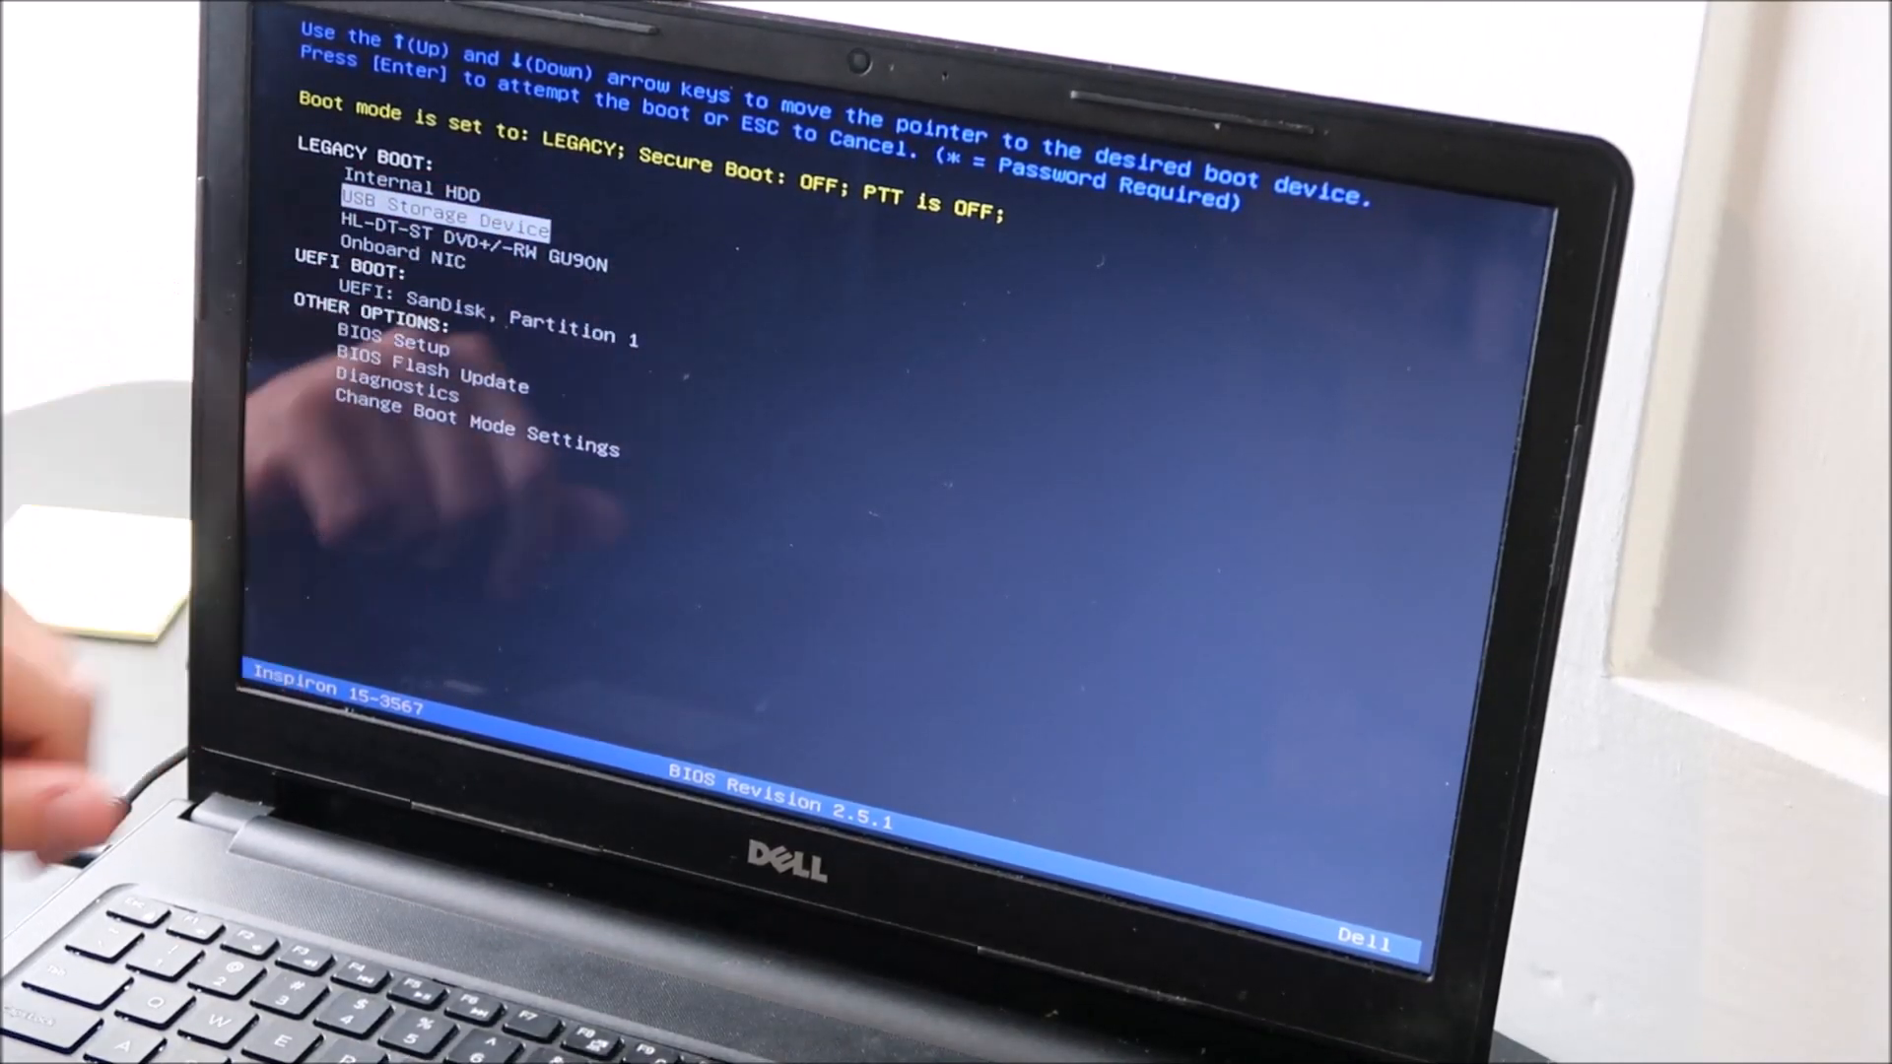